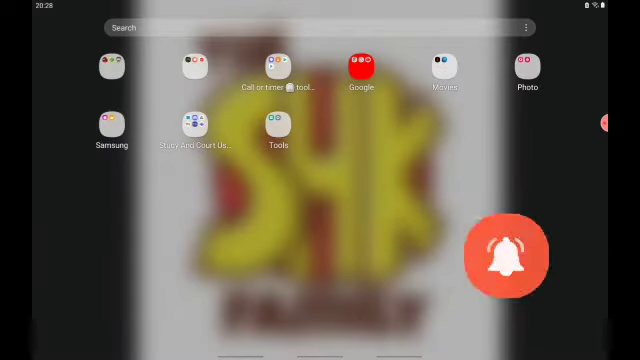
- Open the home-screen folder holding Film Maker, GU Recorder and YT Studio
left_click(510, 255)
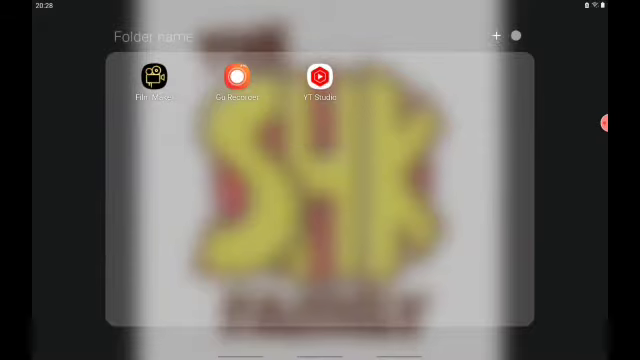
- Launch YT Studio and reach the Audience tab's 'Watch time from subscribers' card
left_click(320, 76)
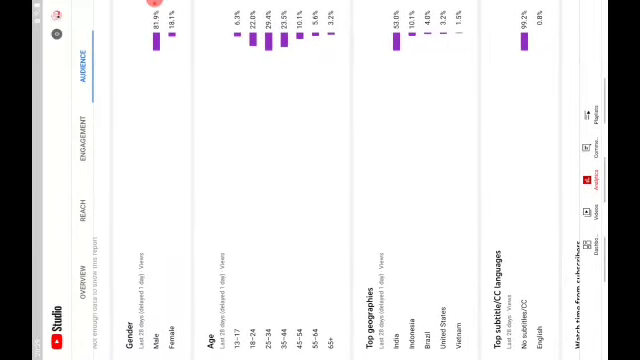
scroll("down", 3)
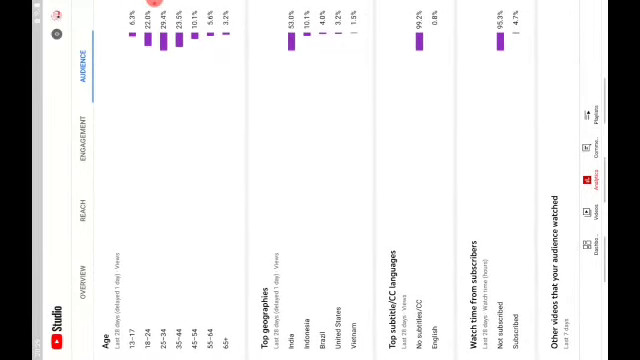